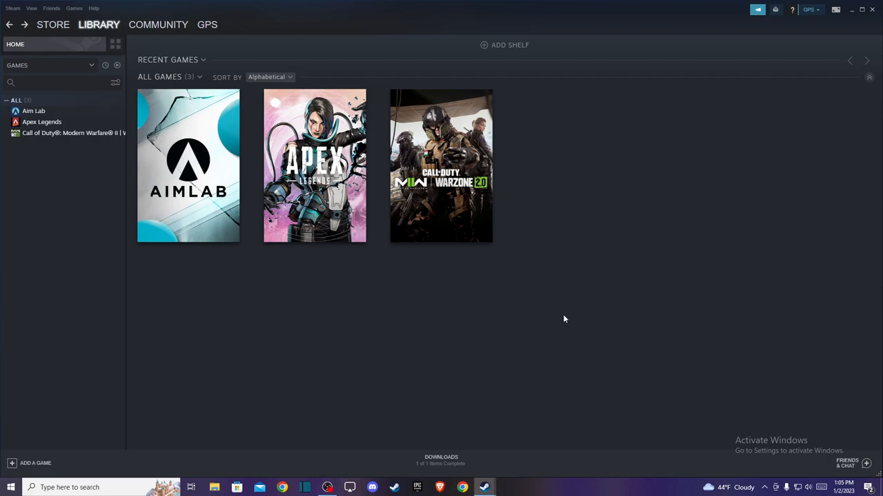
mouse_move(250, 328)
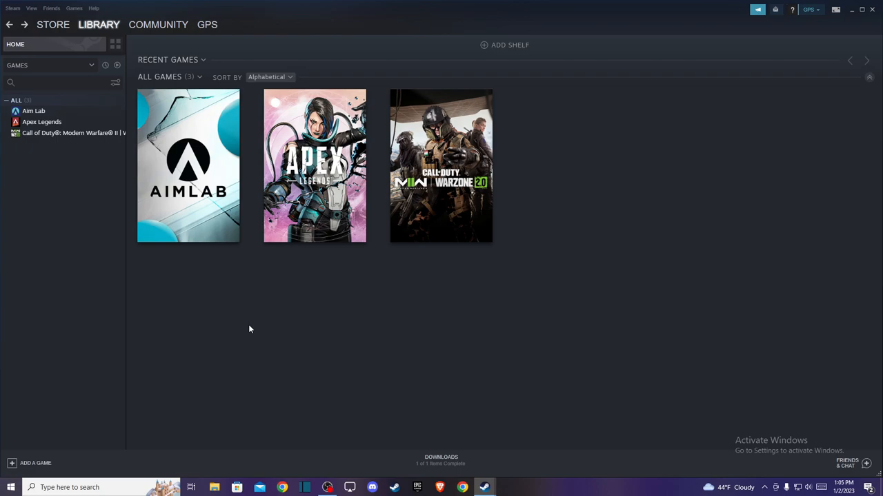
mouse_move(262, 316)
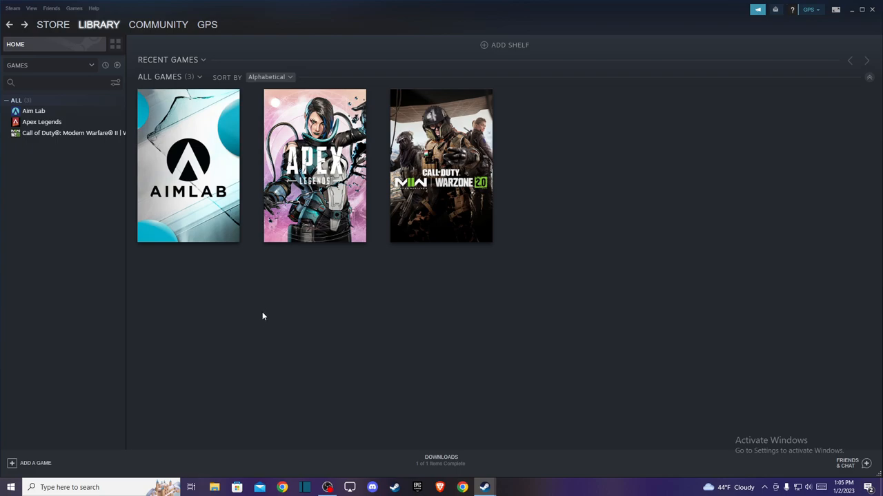
mouse_move(273, 314)
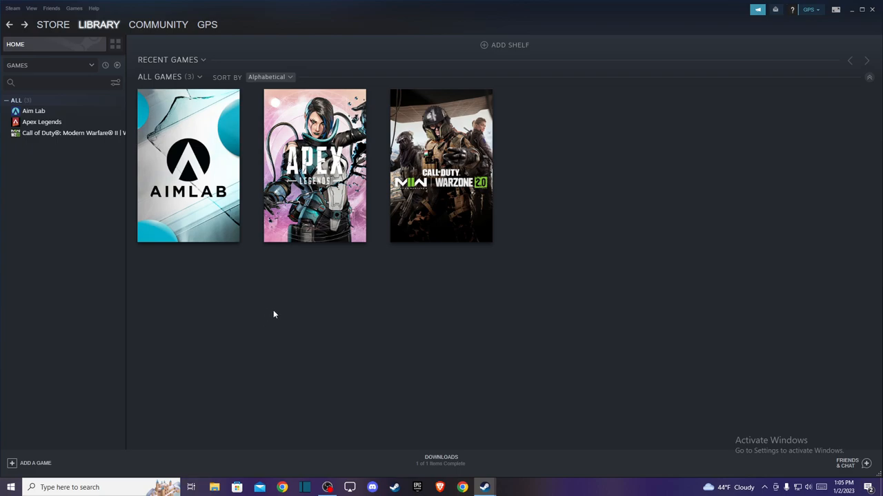
mouse_move(193, 319)
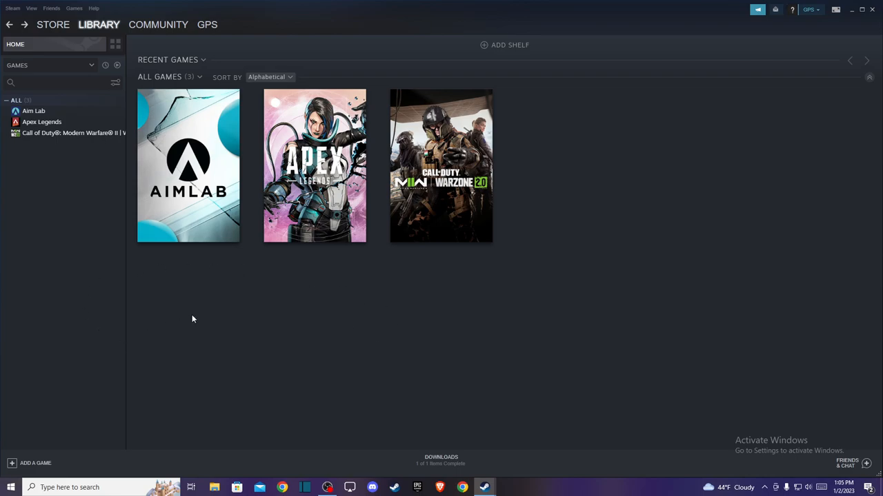
mouse_move(695, 279)
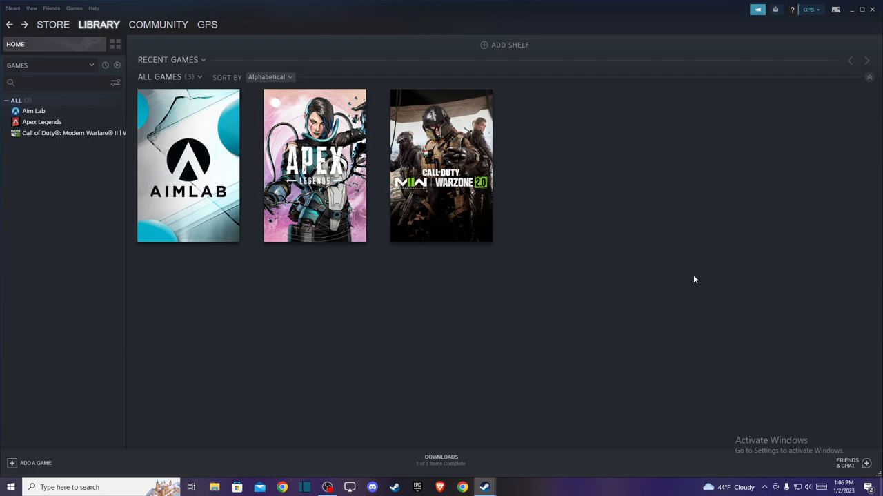
mouse_move(442, 231)
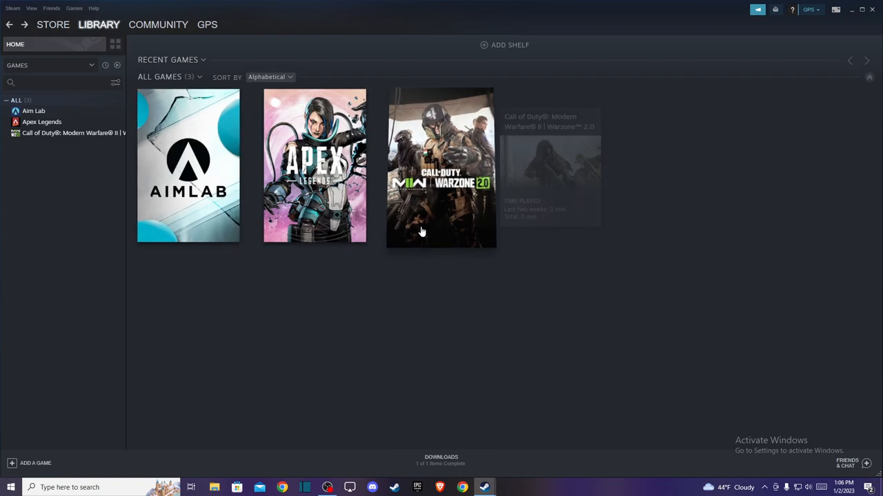
mouse_move(350, 298)
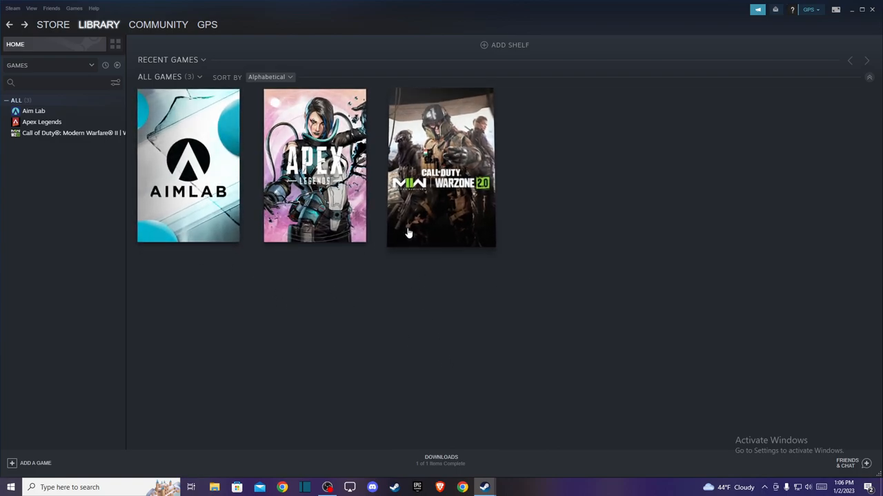
Step: Go from the profile menu to Groups, then to Find a Group search
left_click(207, 24)
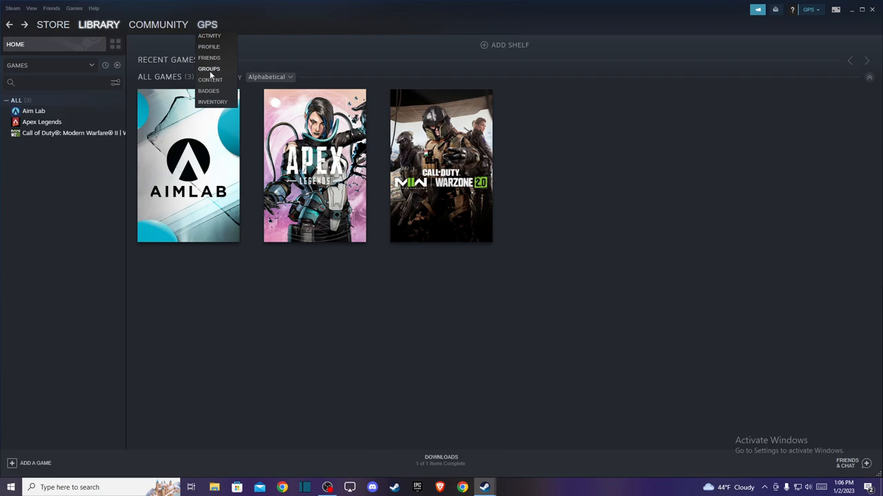
left_click(208, 69)
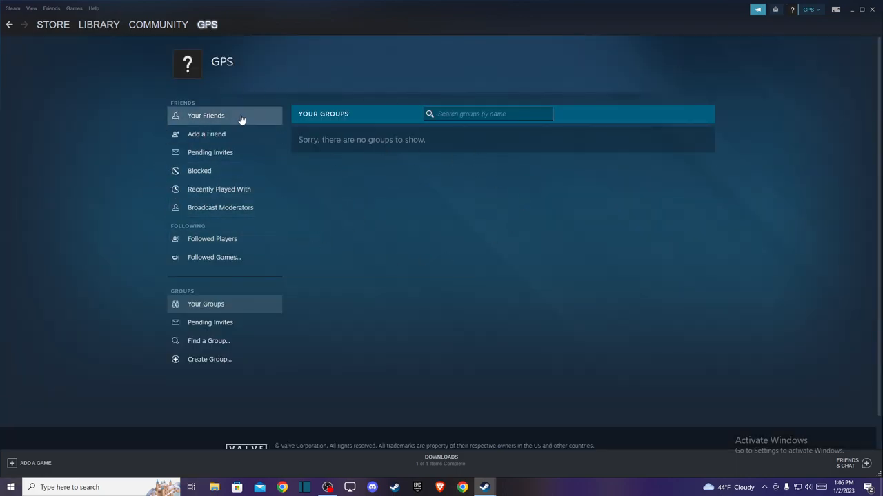
mouse_move(207, 134)
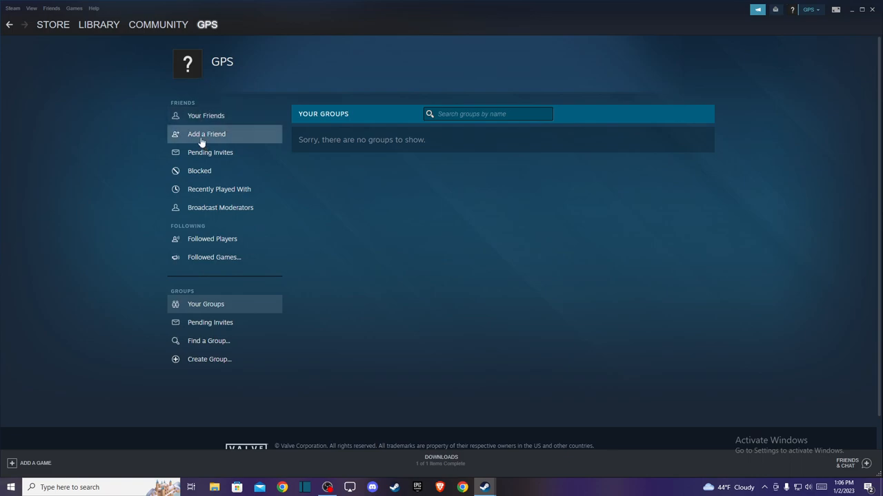
mouse_move(210, 341)
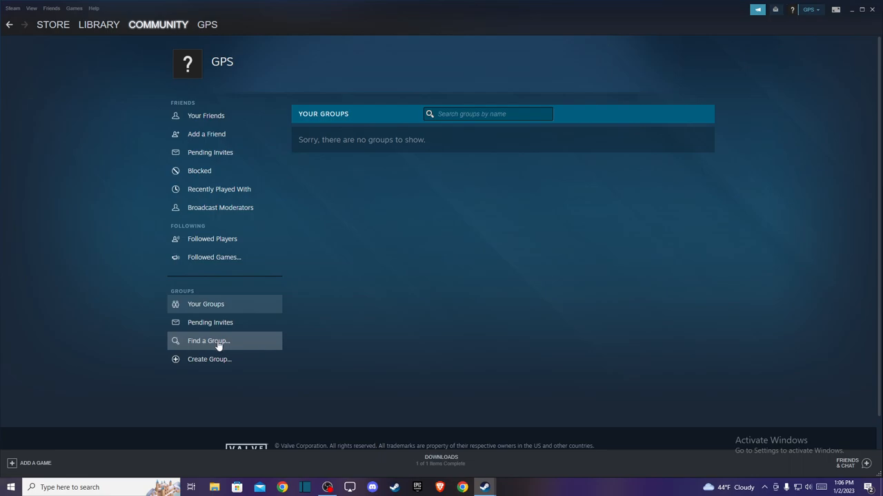
left_click(210, 340)
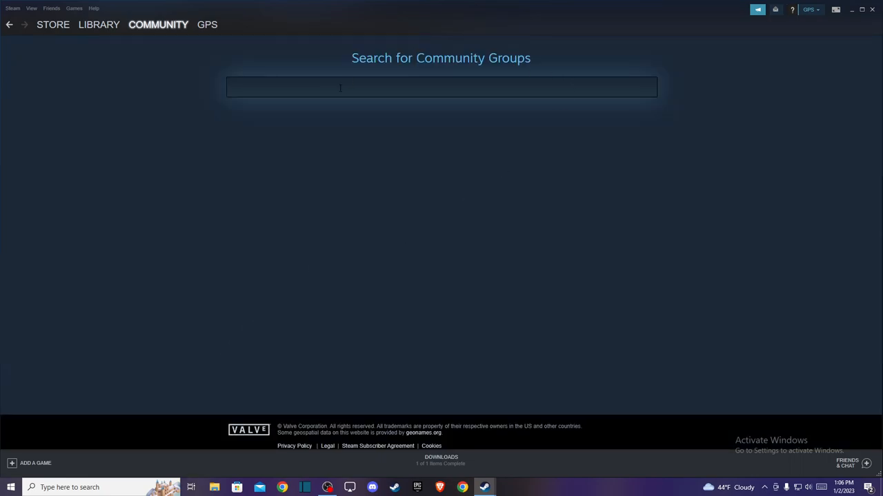
Step: Search groups for 'apex legends' and scroll to the Apex Legend's public group result
left_click(441, 86)
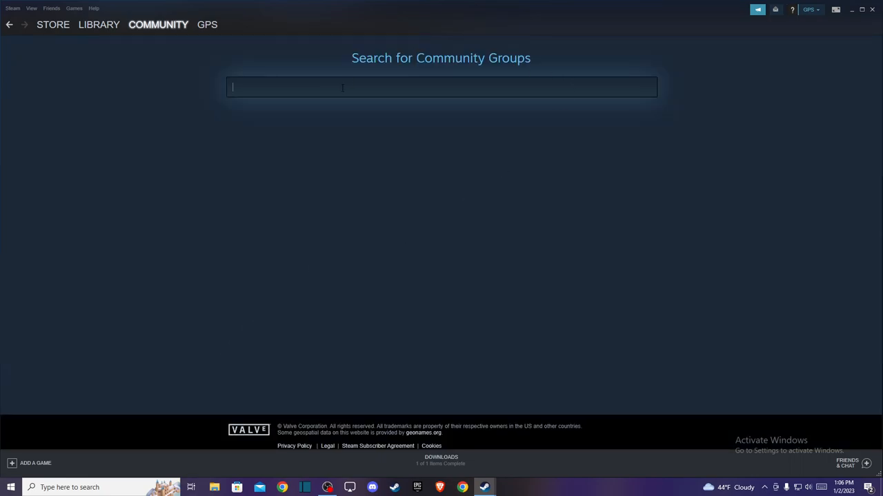
type("apex legends")
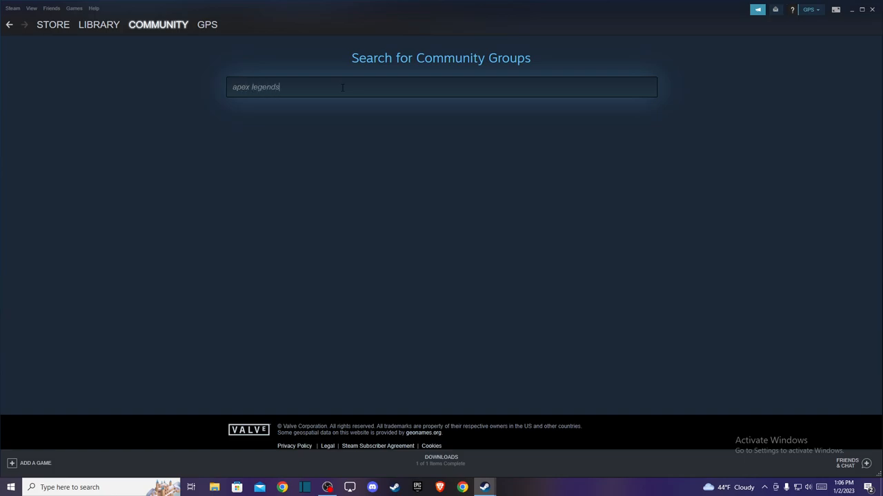
key("Return")
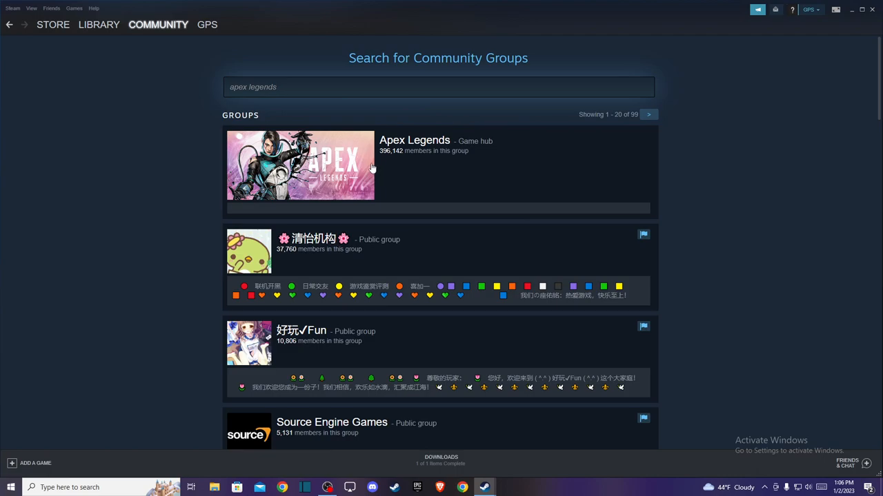
mouse_move(358, 174)
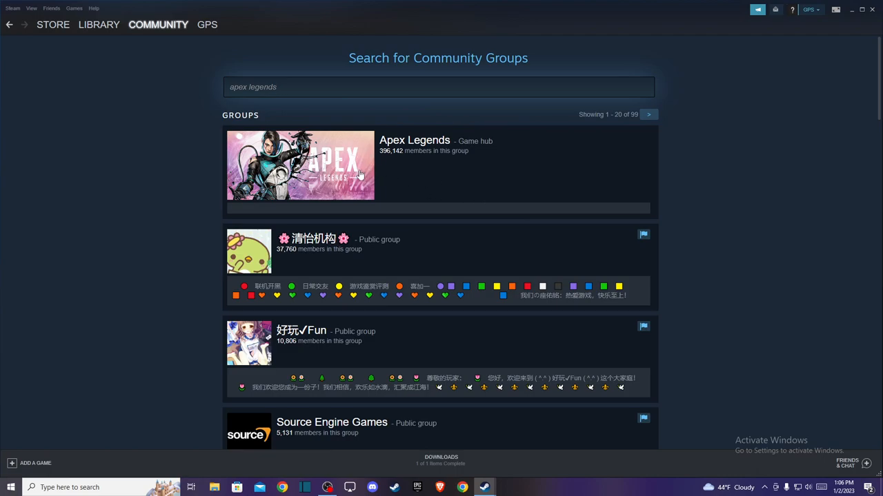
scroll("down", 3)
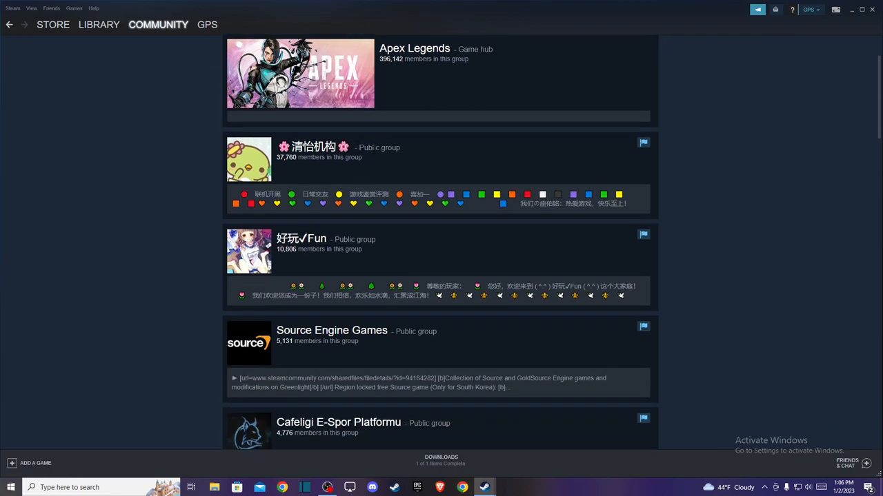
scroll("down", 3)
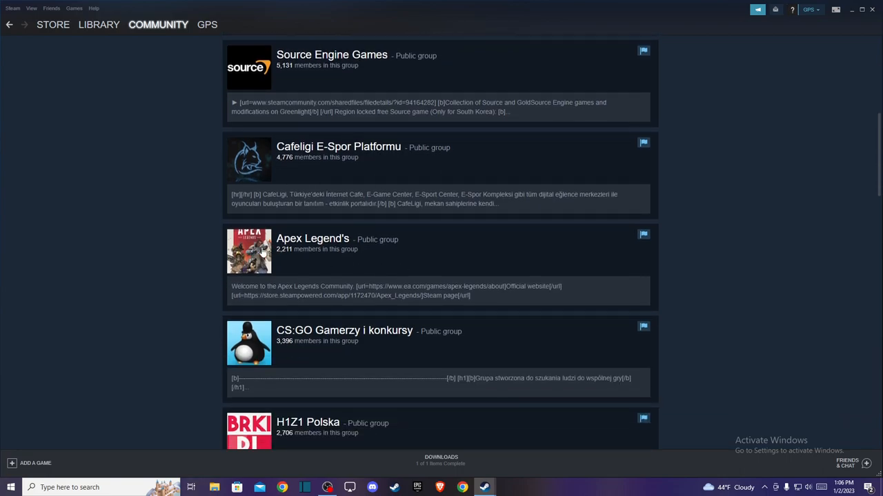
Step: Join the Apex Legend's public group from its page so Leave Group is shown
left_click(311, 239)
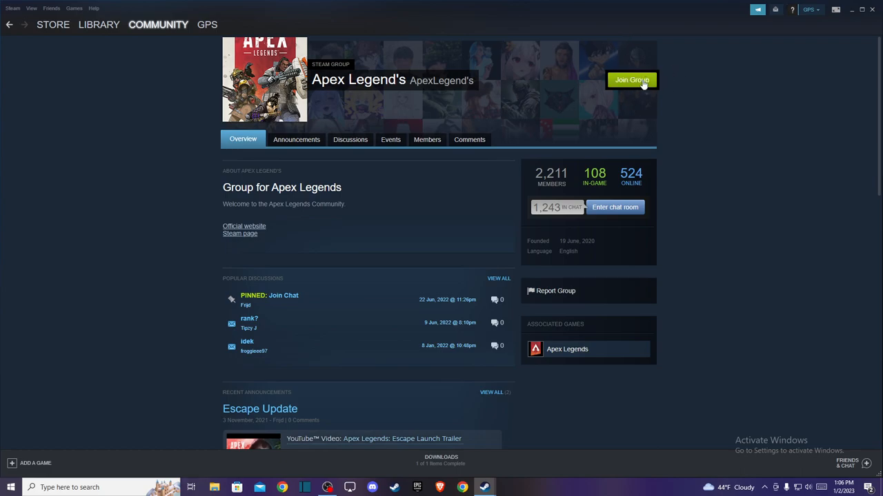
mouse_move(567, 107)
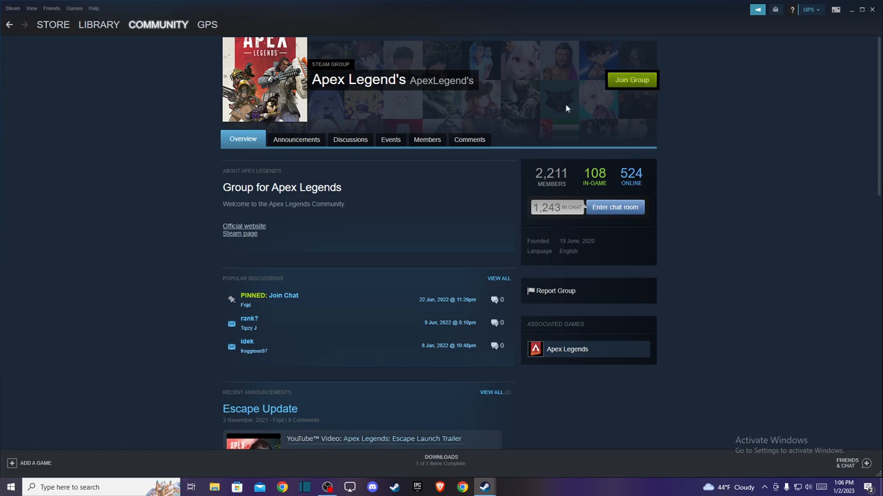
left_click(630, 79)
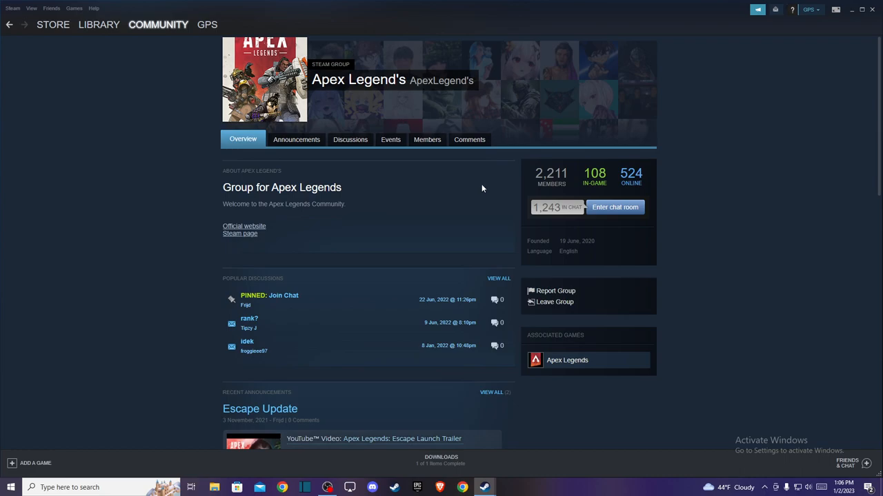
mouse_move(425, 237)
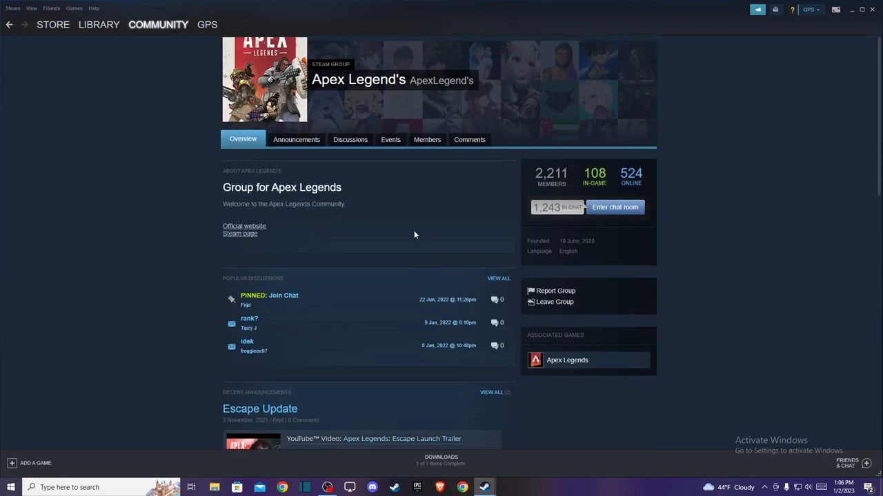
mouse_move(409, 240)
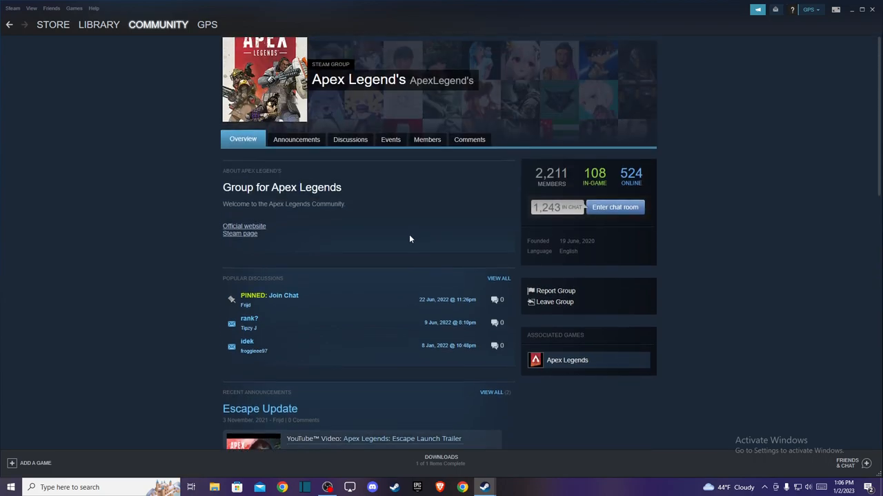